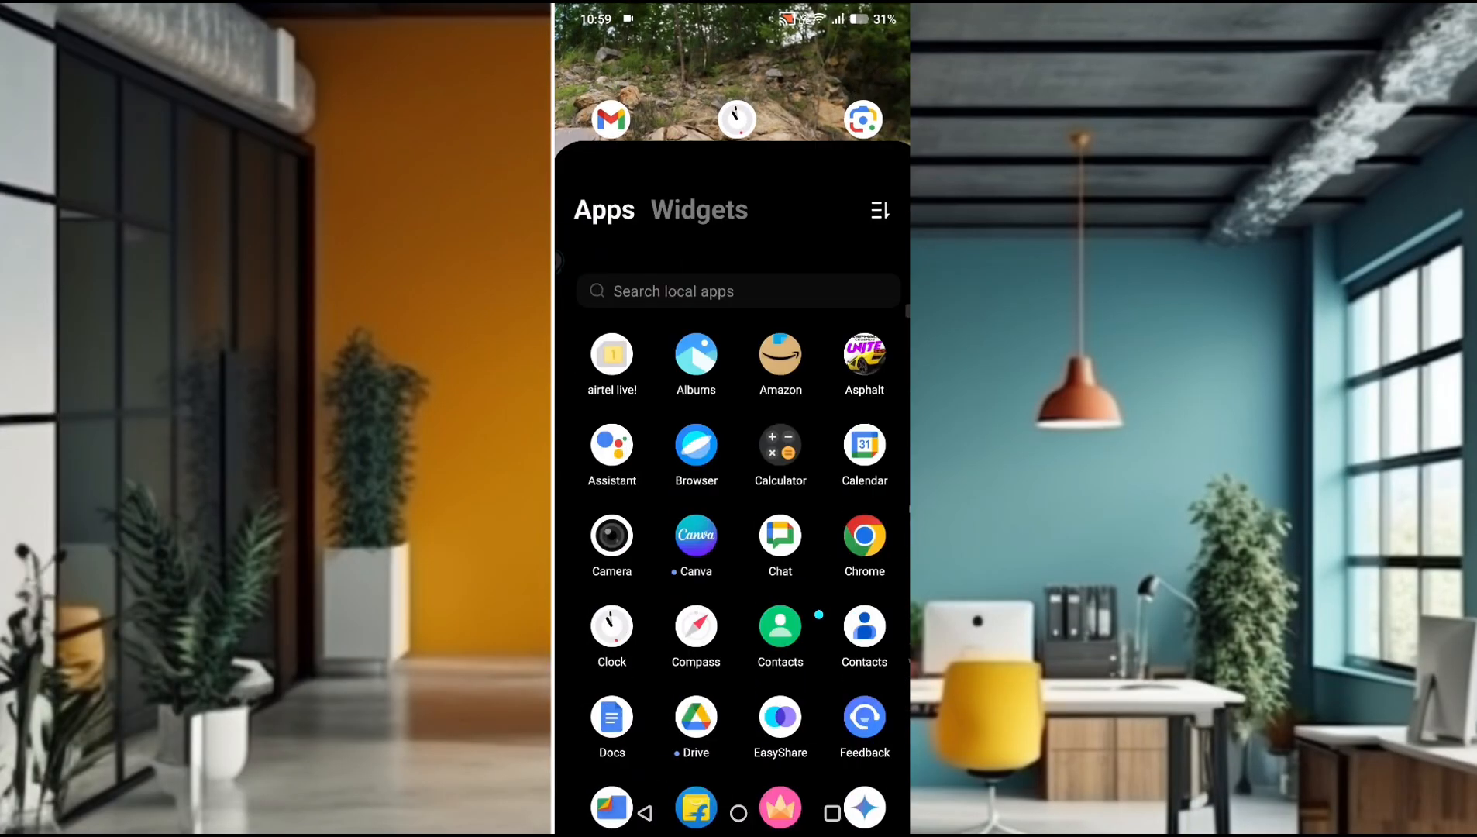
Launch the Google app from the app drawer and land on its home feed
scroll(down, 3)
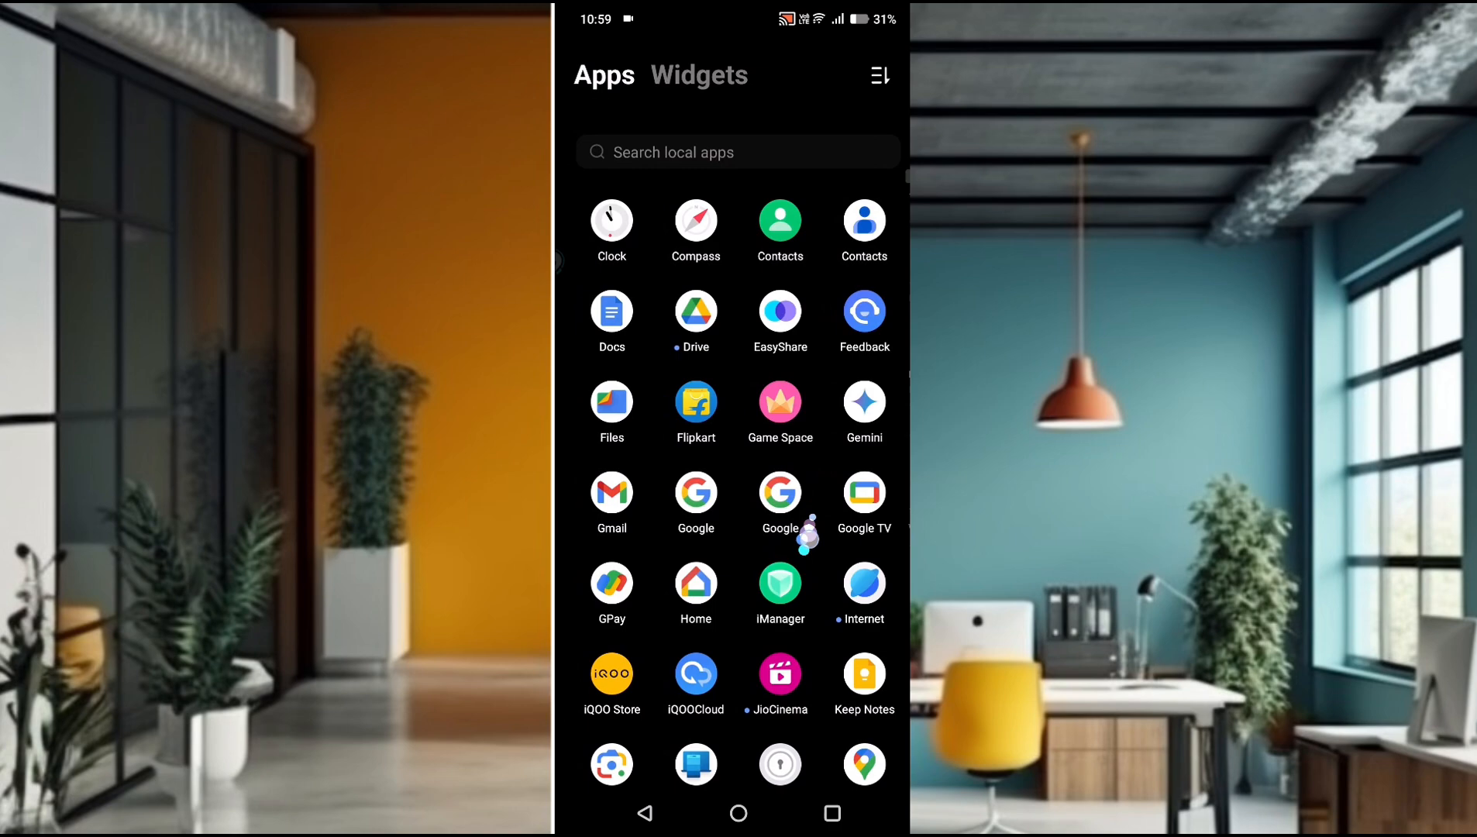
click(738, 812)
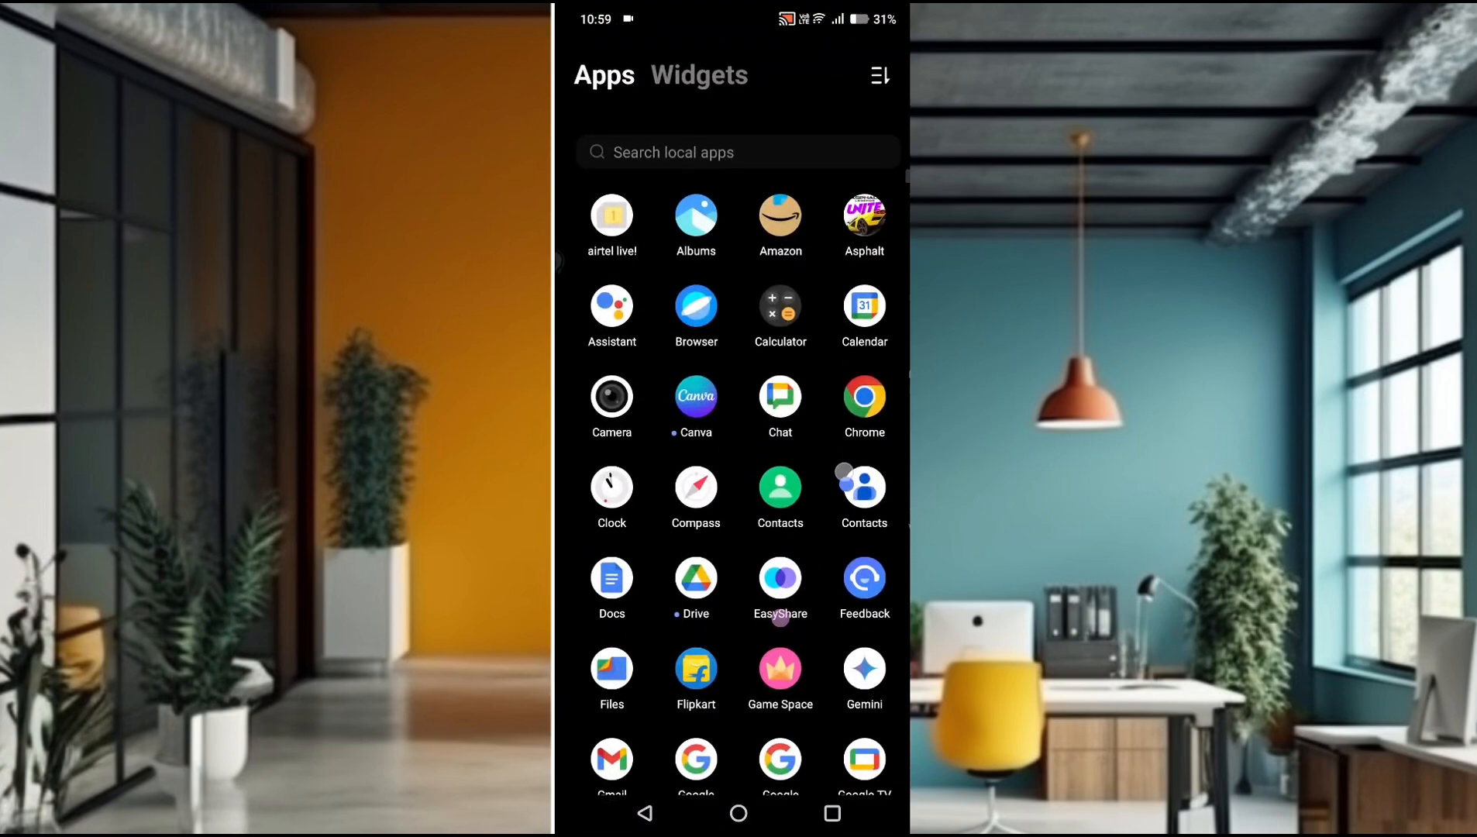
scroll(down, 3)
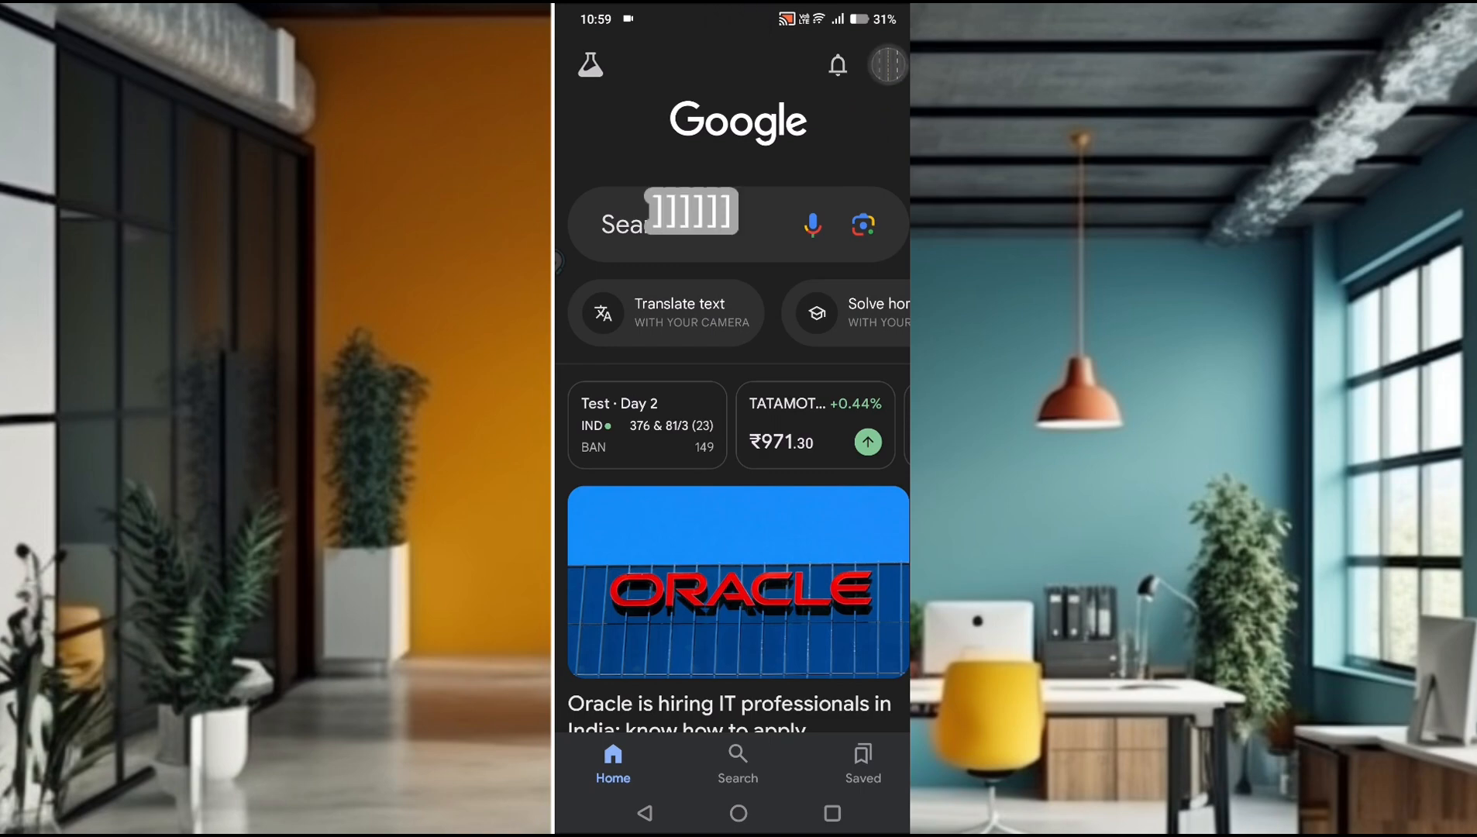
Reach the Google Account Name page via the profile avatar and Personal info
click(887, 64)
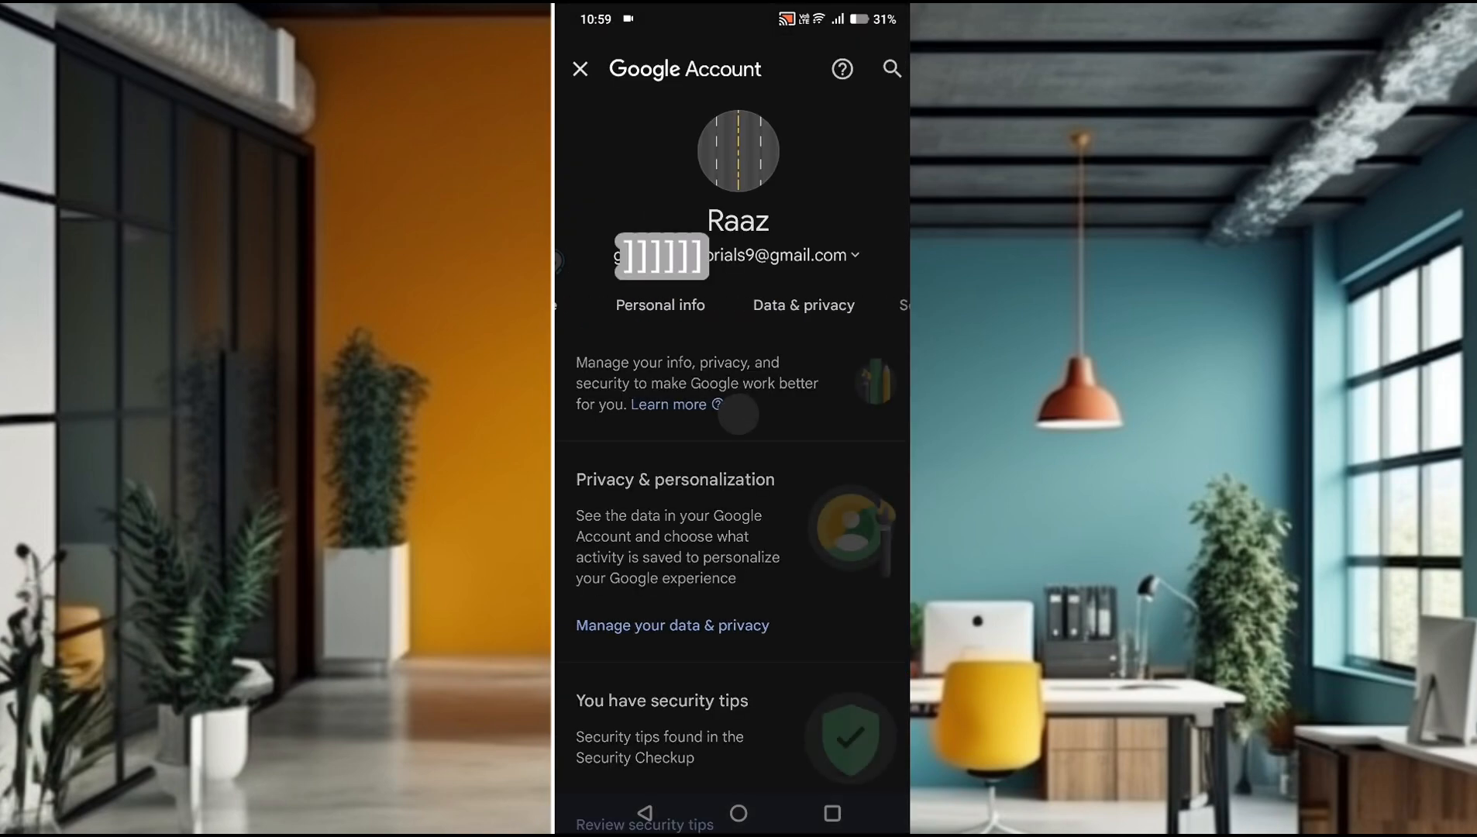
click(661, 303)
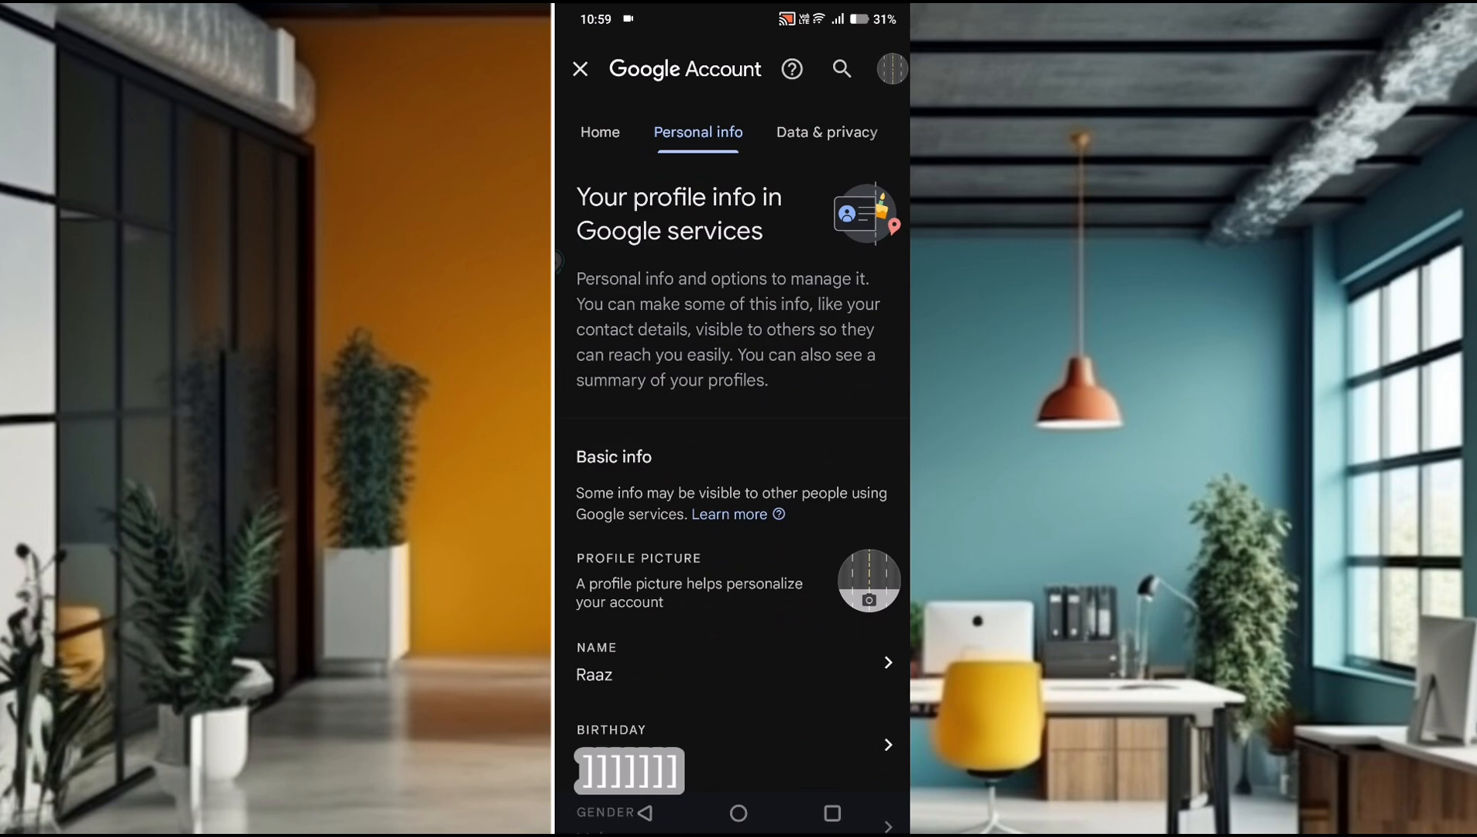
click(721, 657)
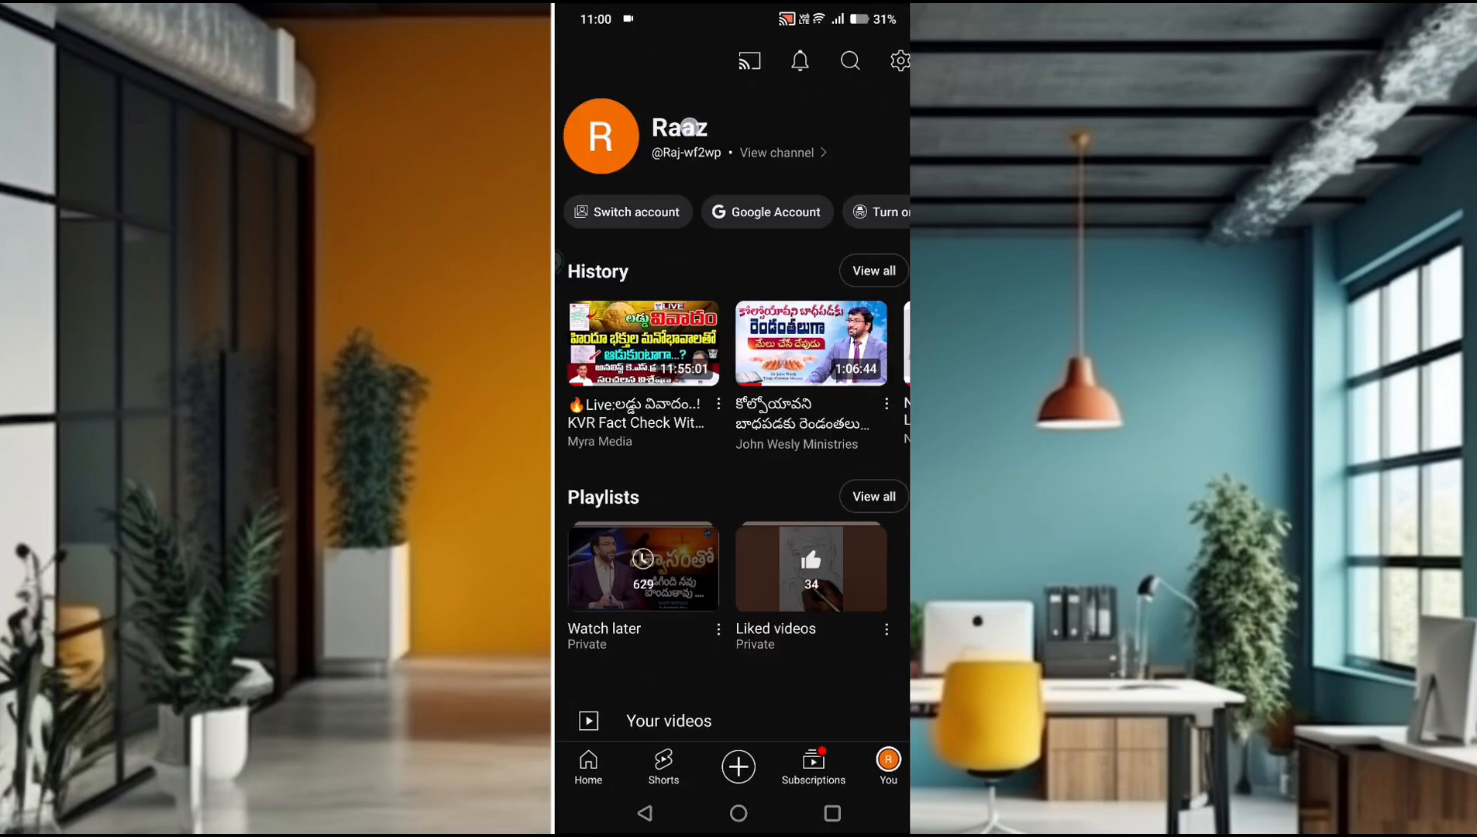
After checking YouTube still shows 'Raaz', return to the Name page via Recents
click(738, 812)
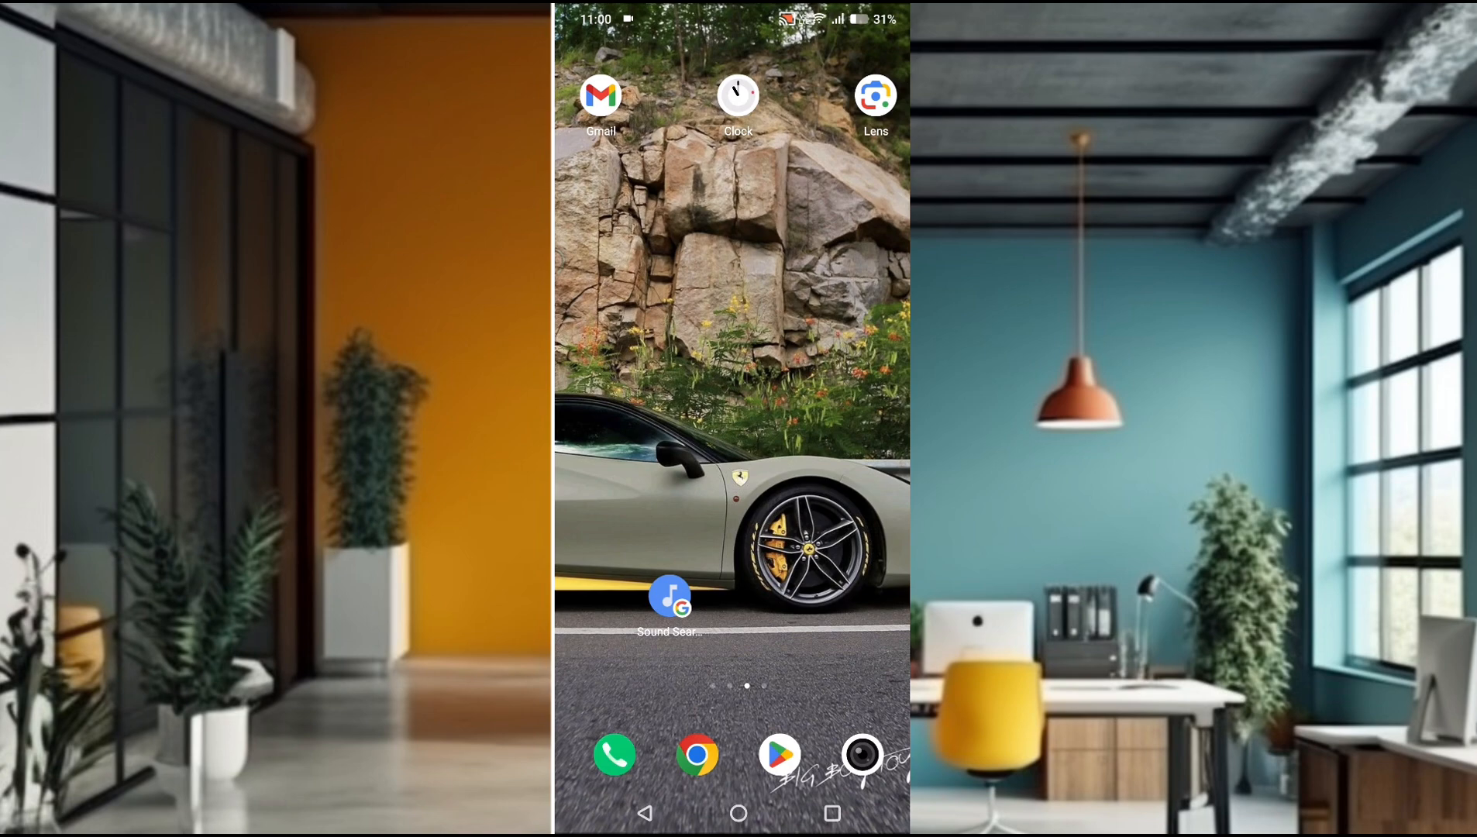
click(829, 812)
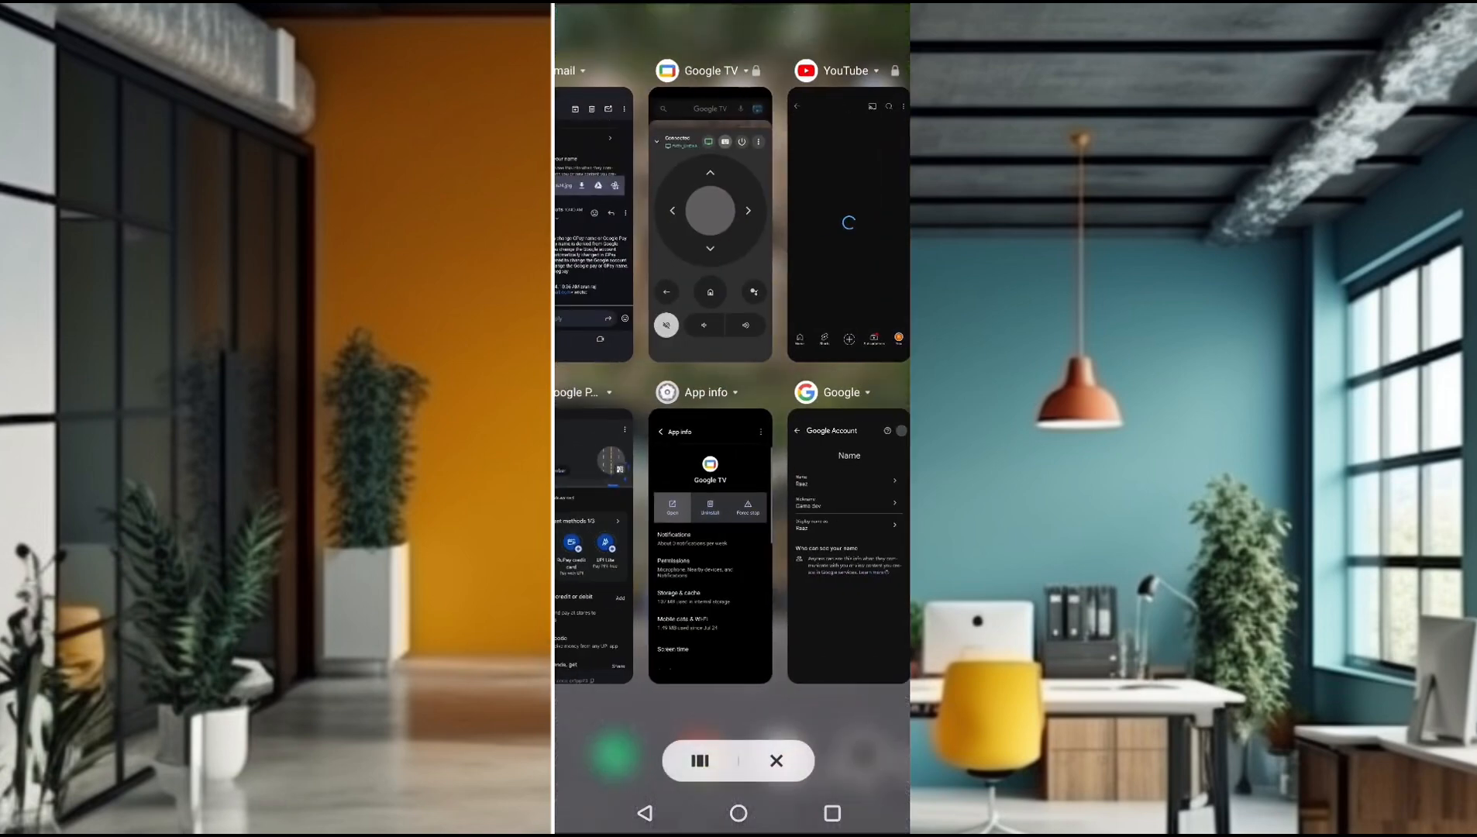
click(846, 518)
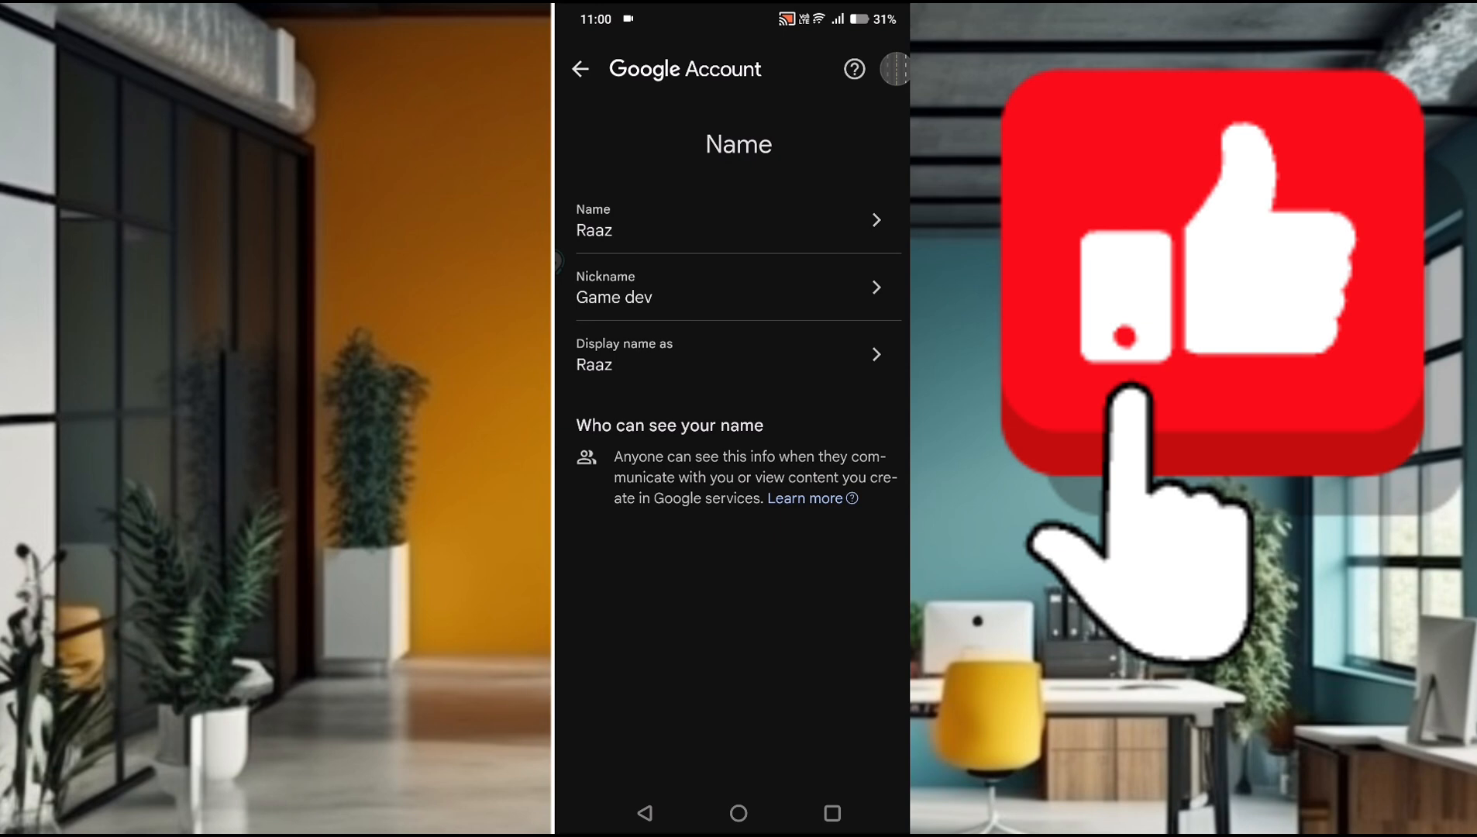
Edit the first name from 'Raaz' to 'Raj' and save it
click(737, 220)
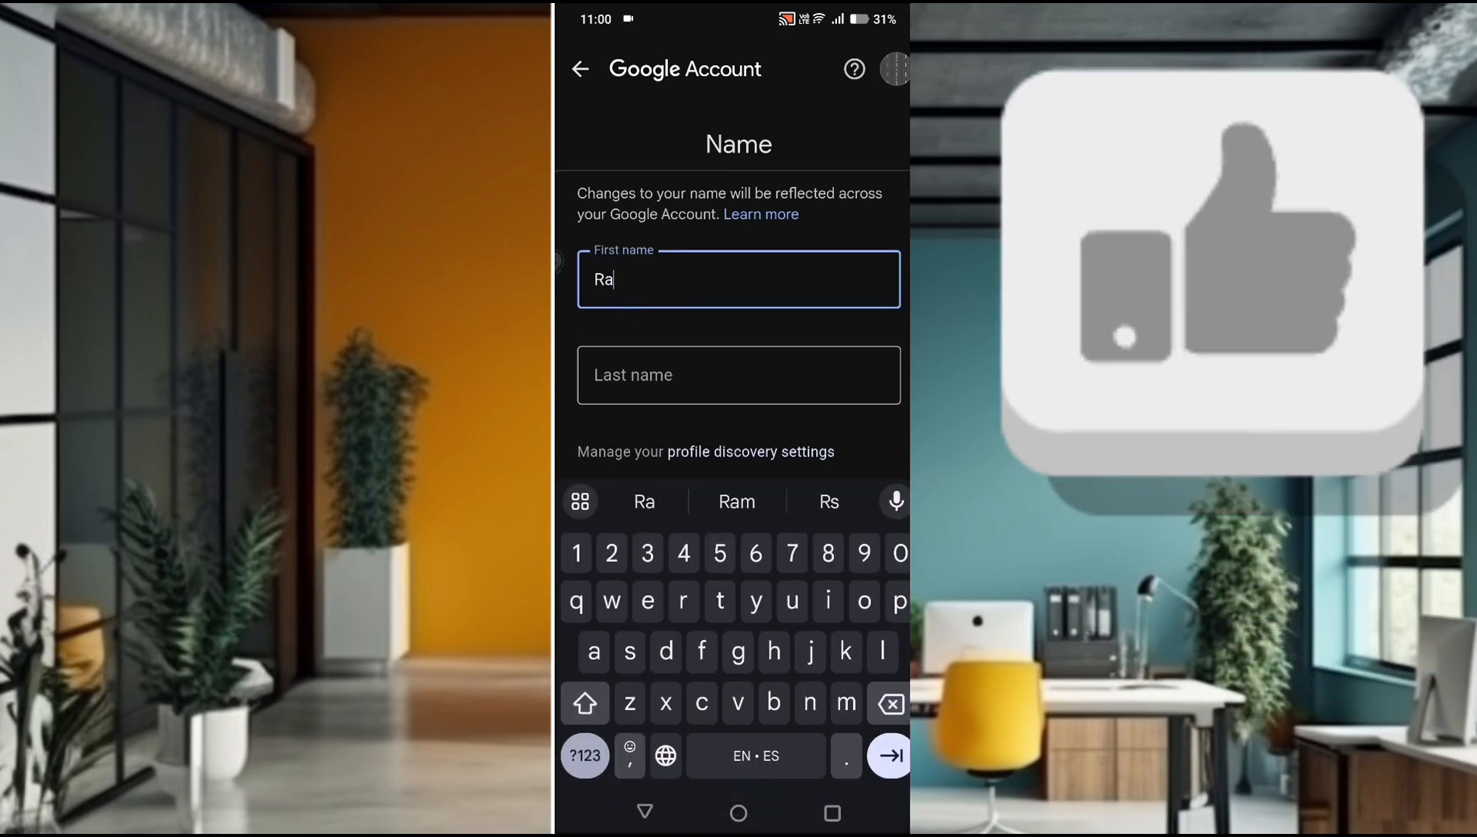
text(j)
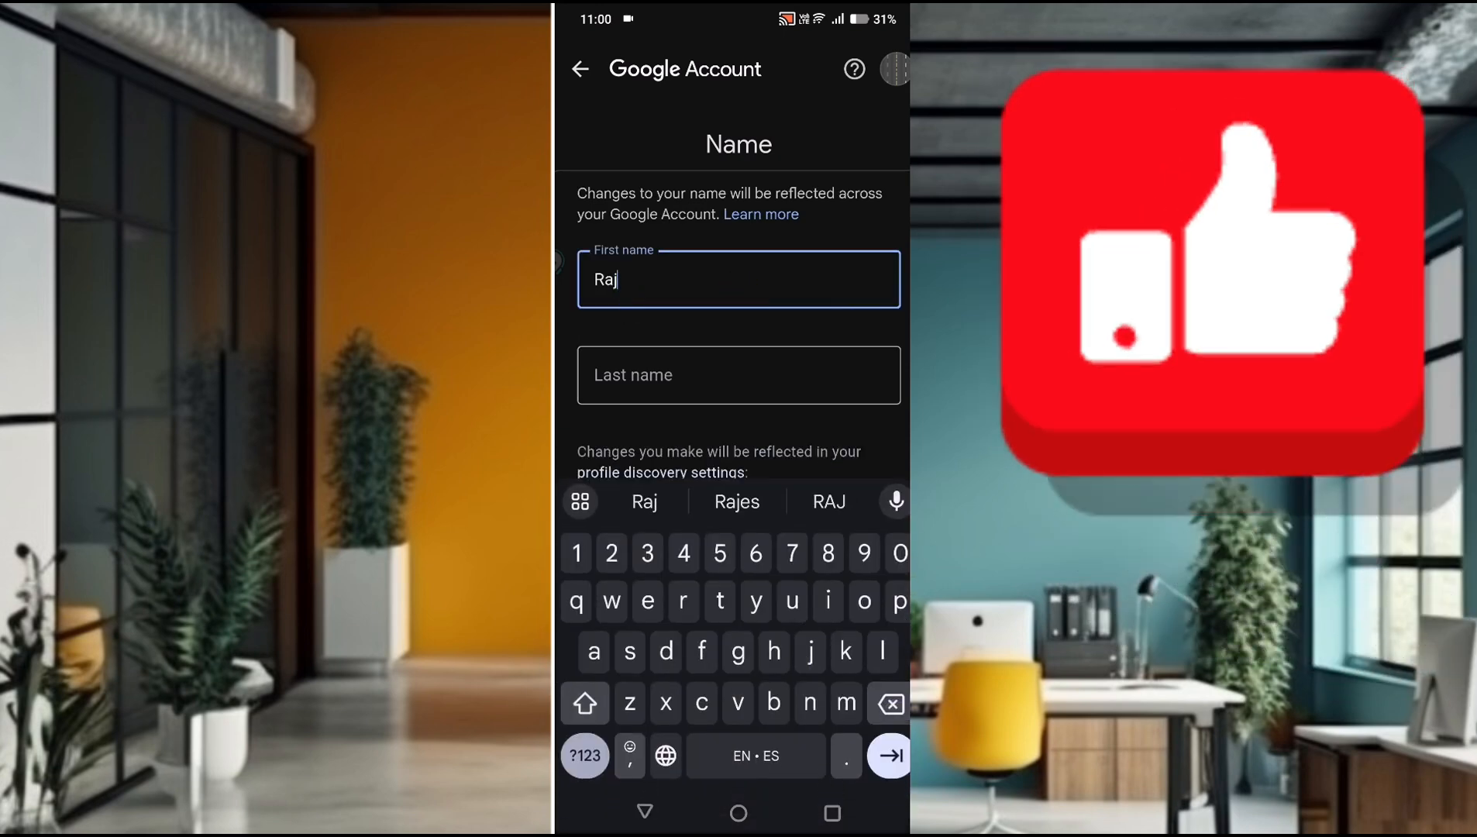
scroll(up, 3)
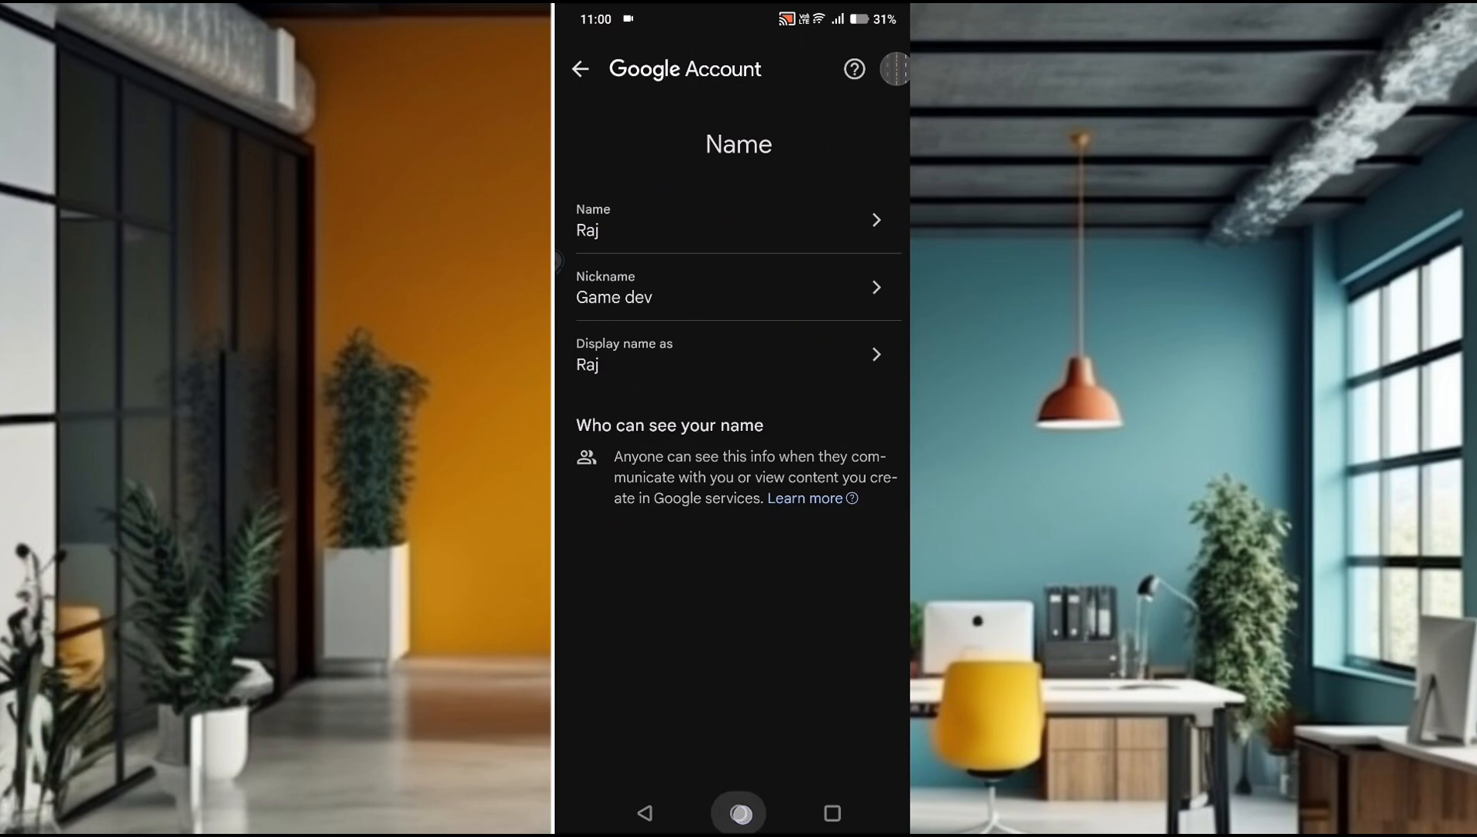
Switch to YouTube's You tab, where the profile still shows the old name
click(738, 814)
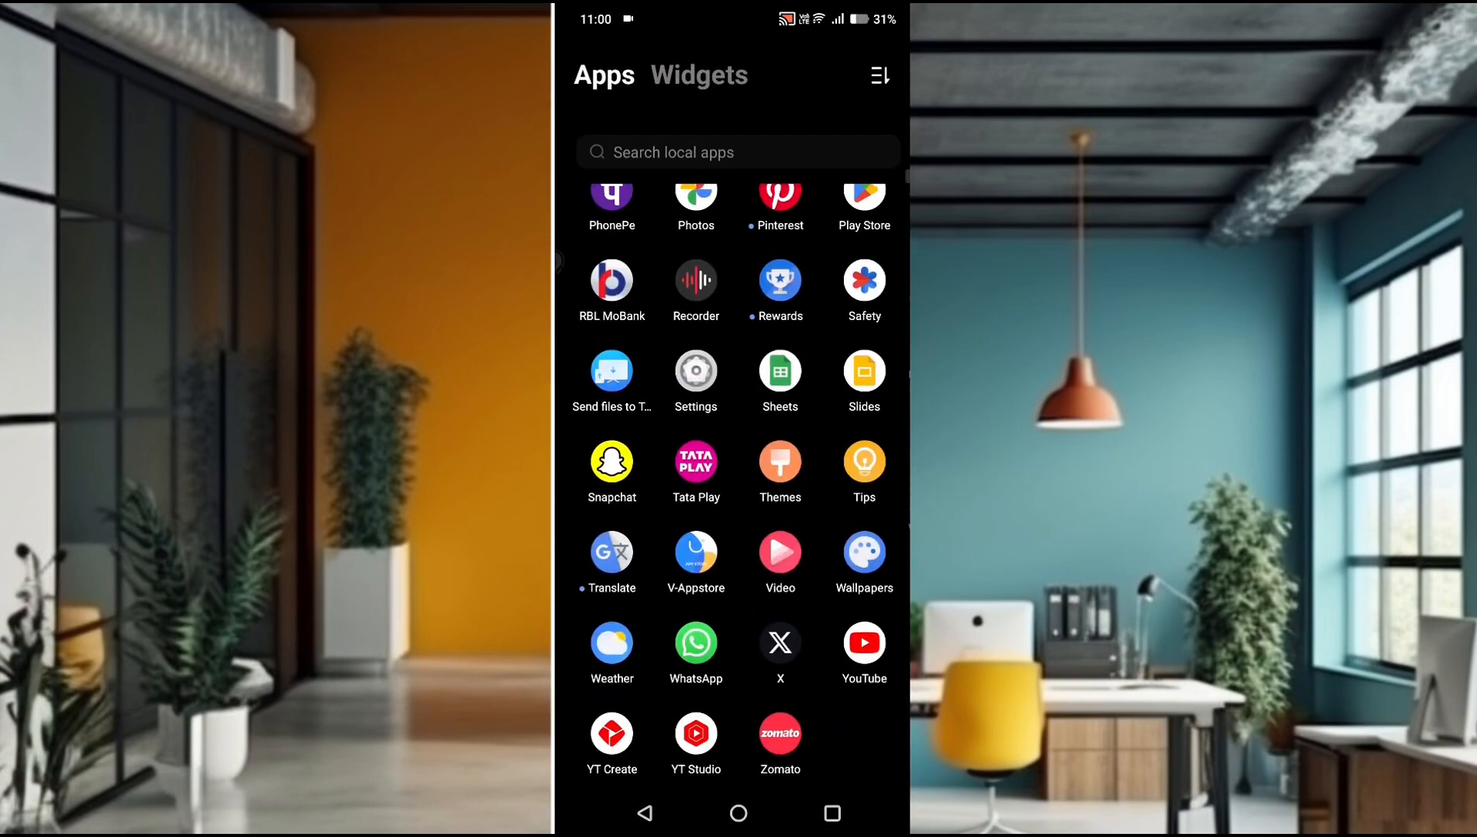
click(862, 646)
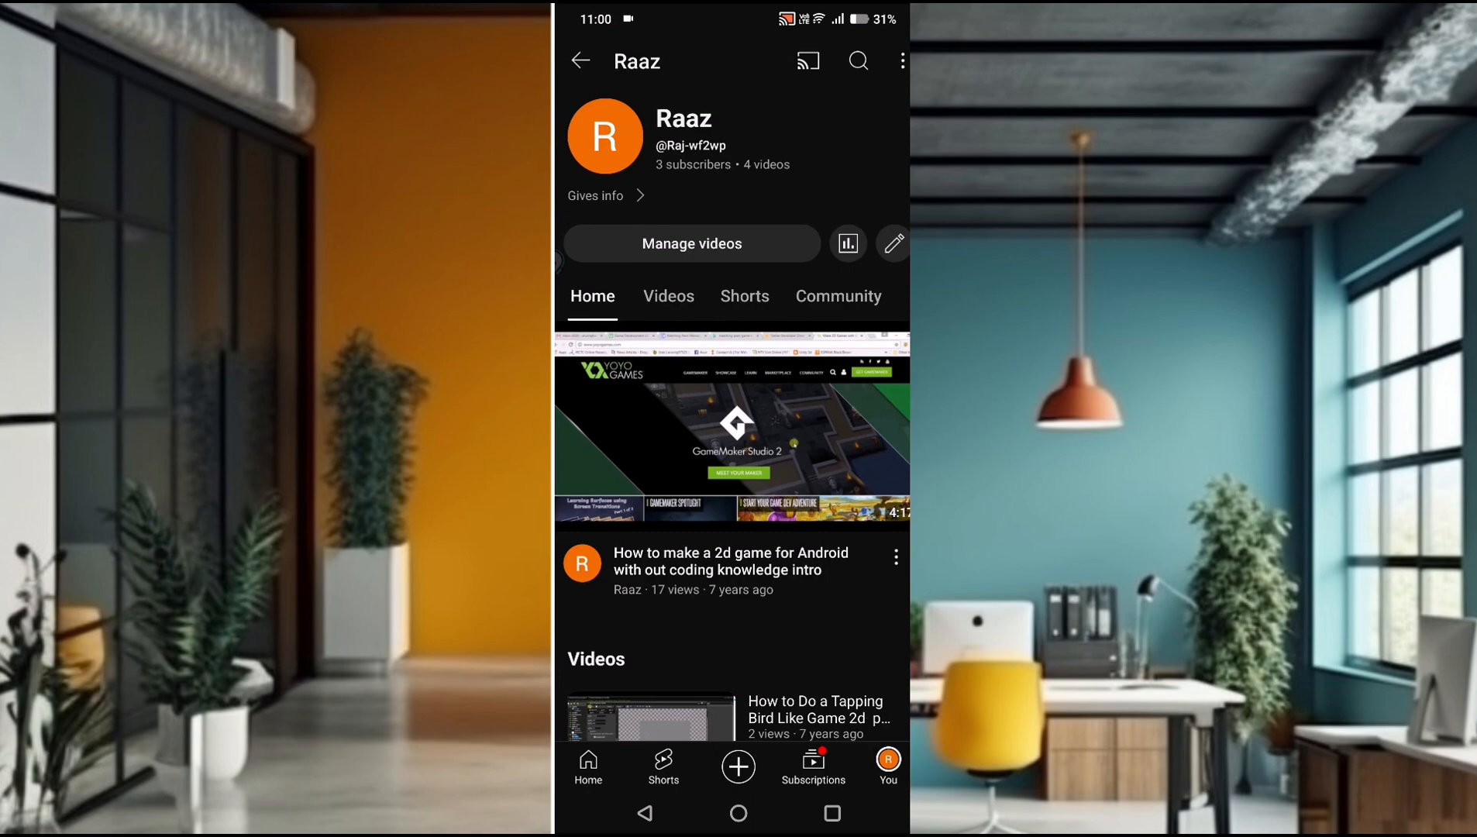
click(886, 765)
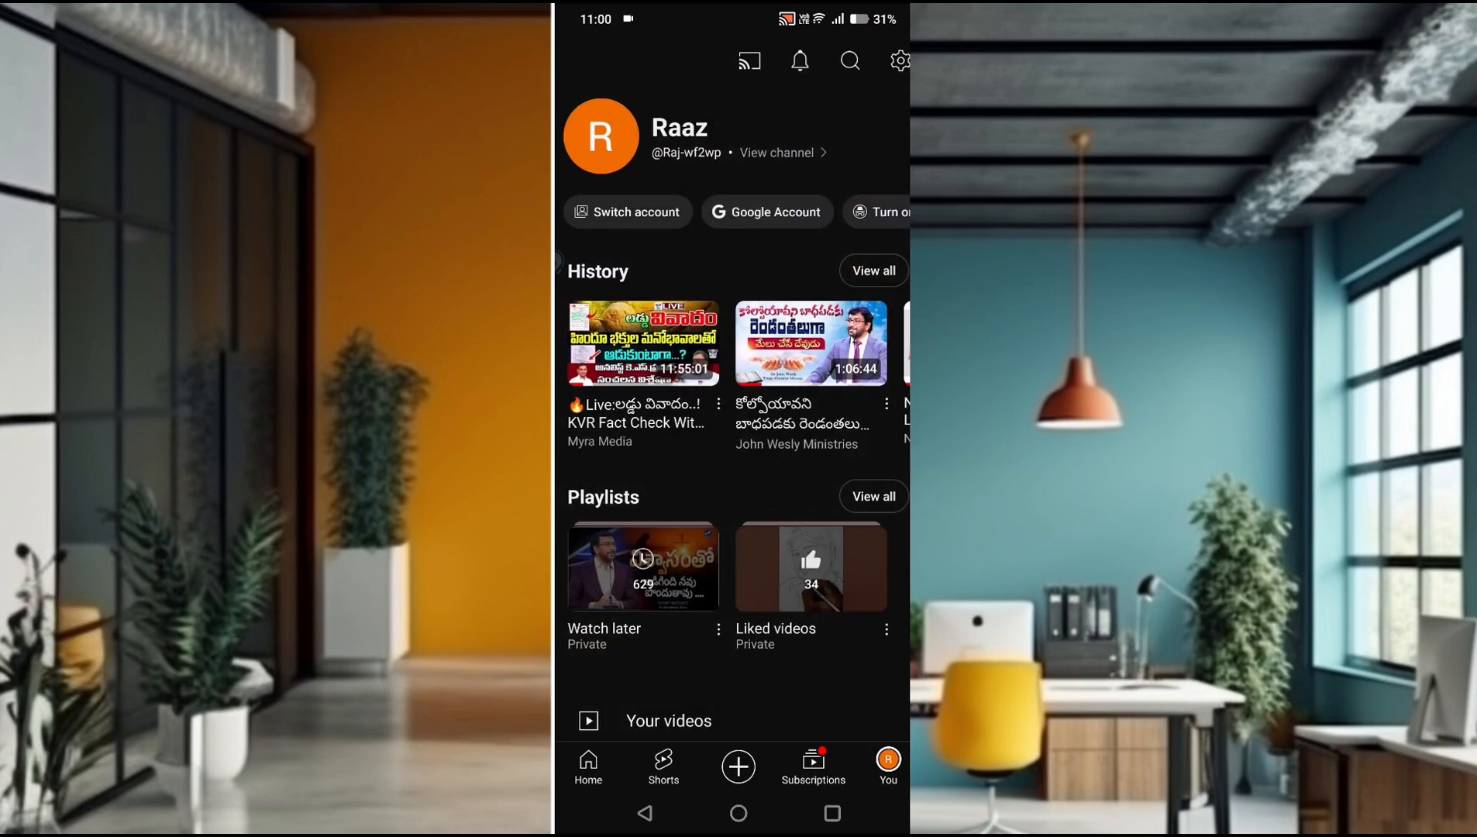